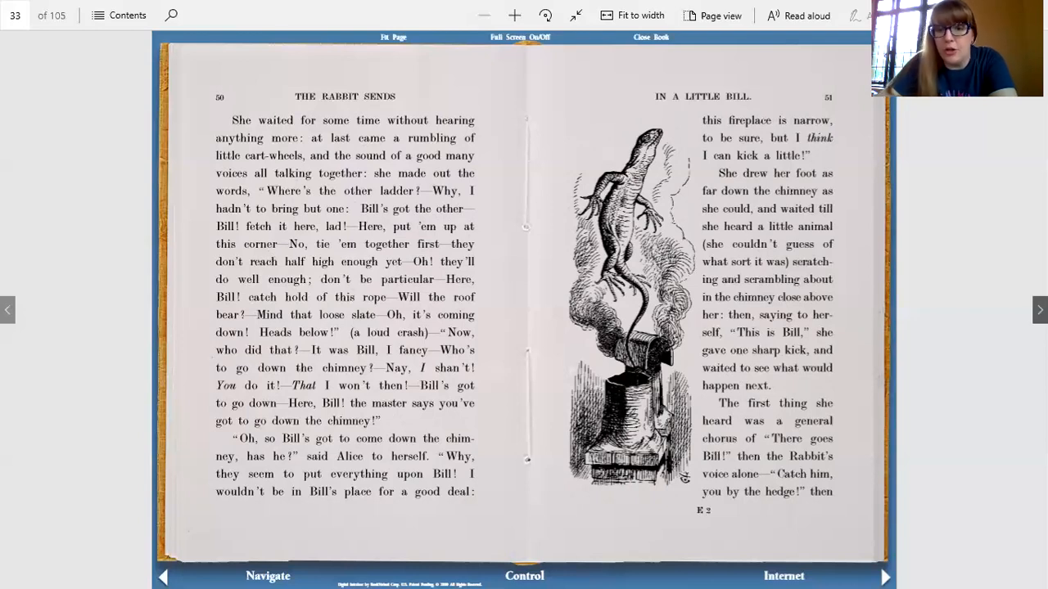
{"action": "mouse_move", "coordinate": [939, 230]}
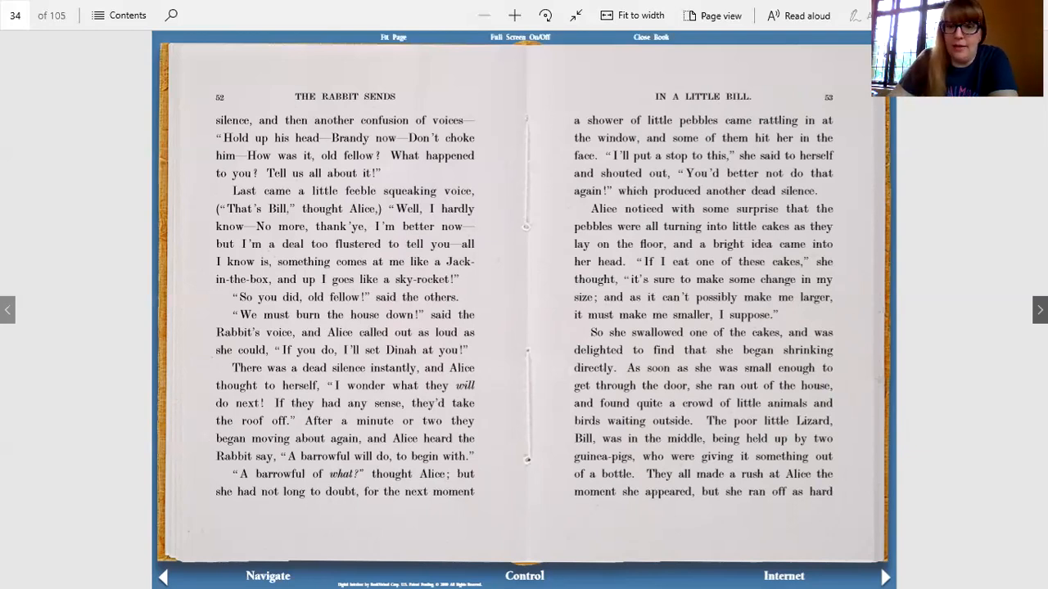
{"action": "mouse_move", "coordinate": [990, 310]}
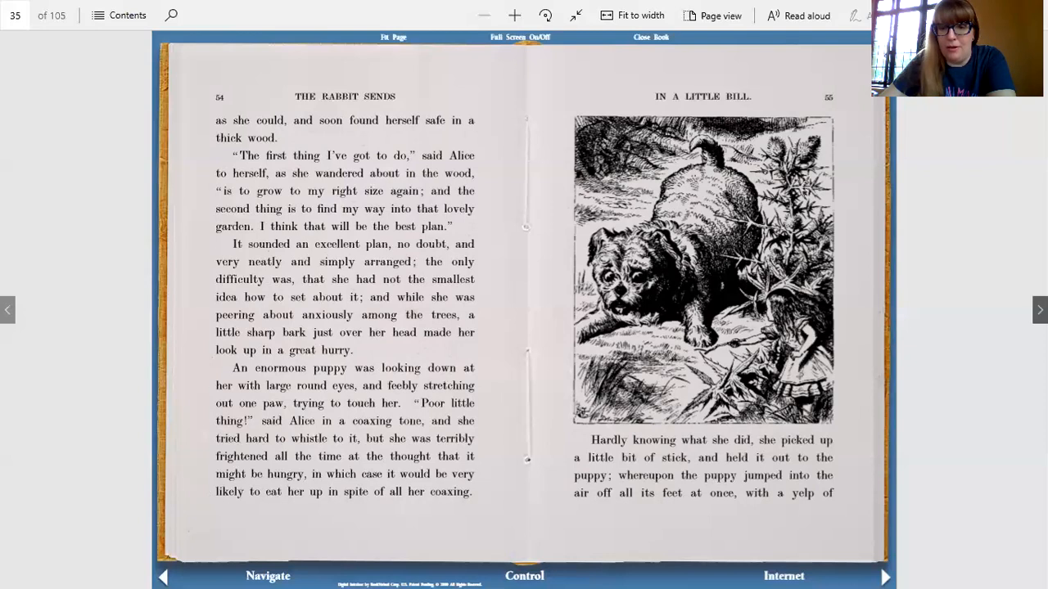
{"action": "mouse_move", "coordinate": [992, 322]}
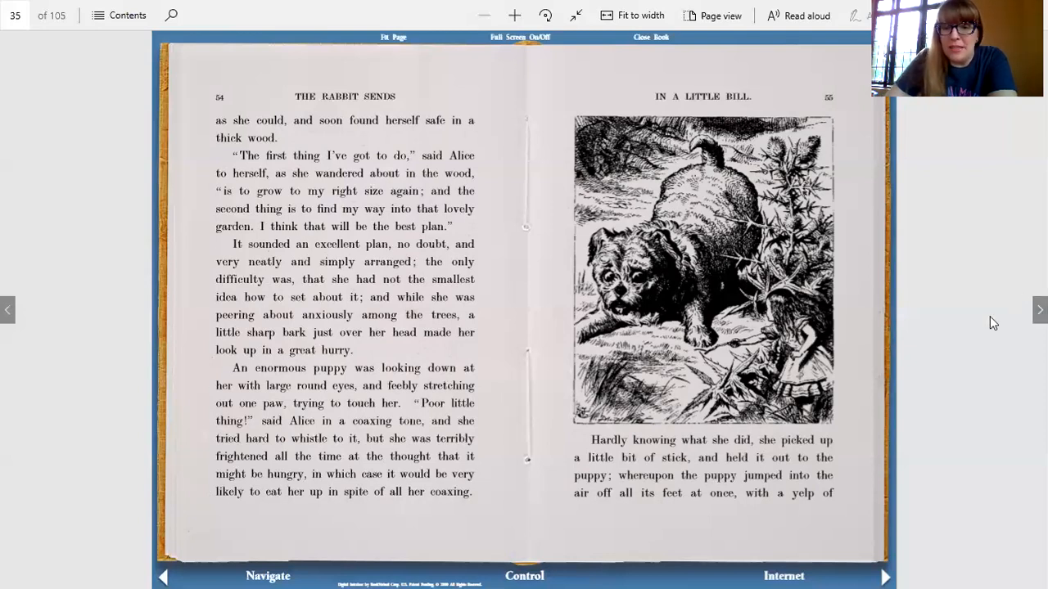